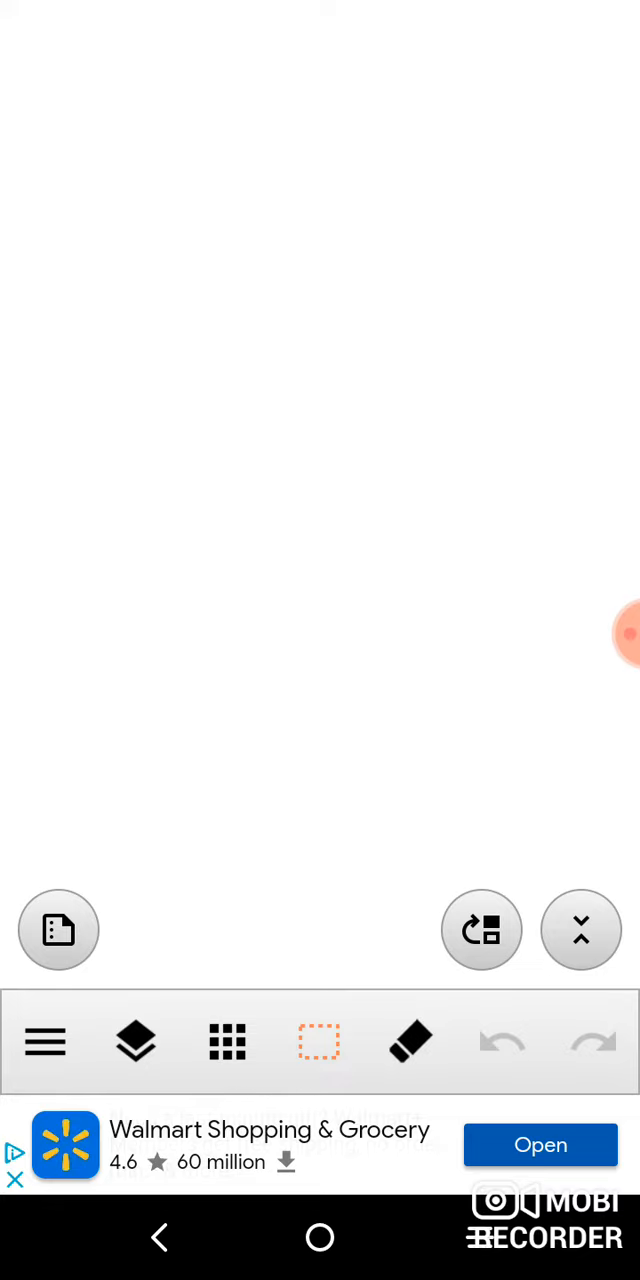
Launch the Files image picker from the blank canvas to import a picture
left_click(58, 930)
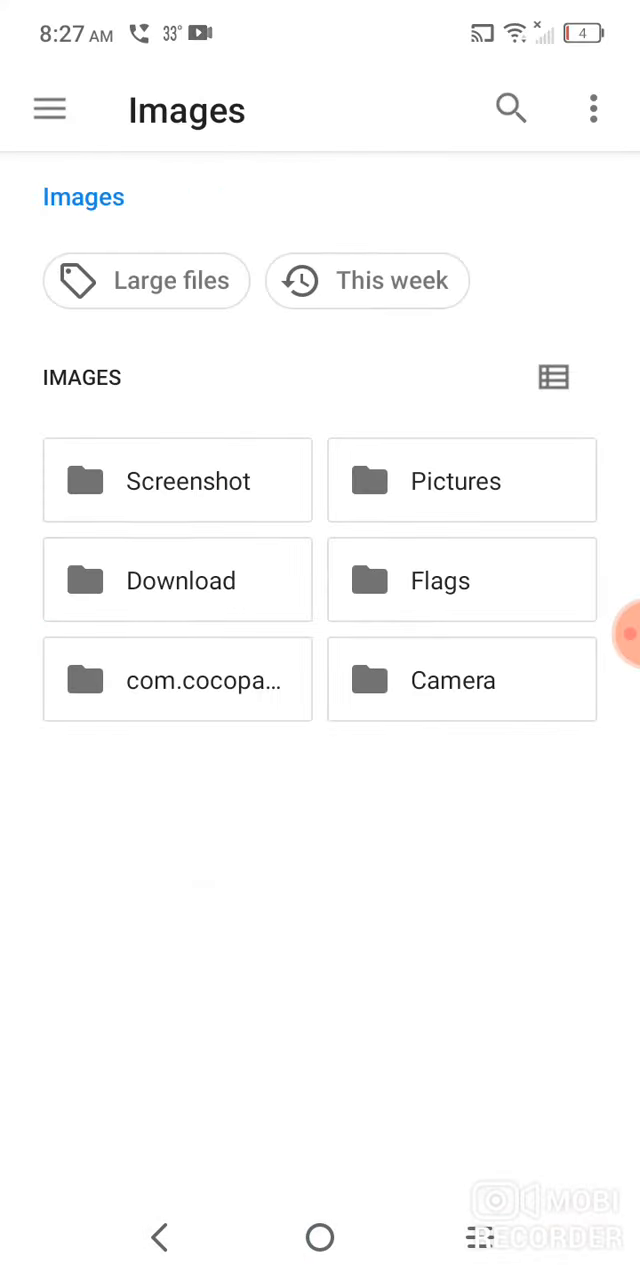
left_click(177, 480)
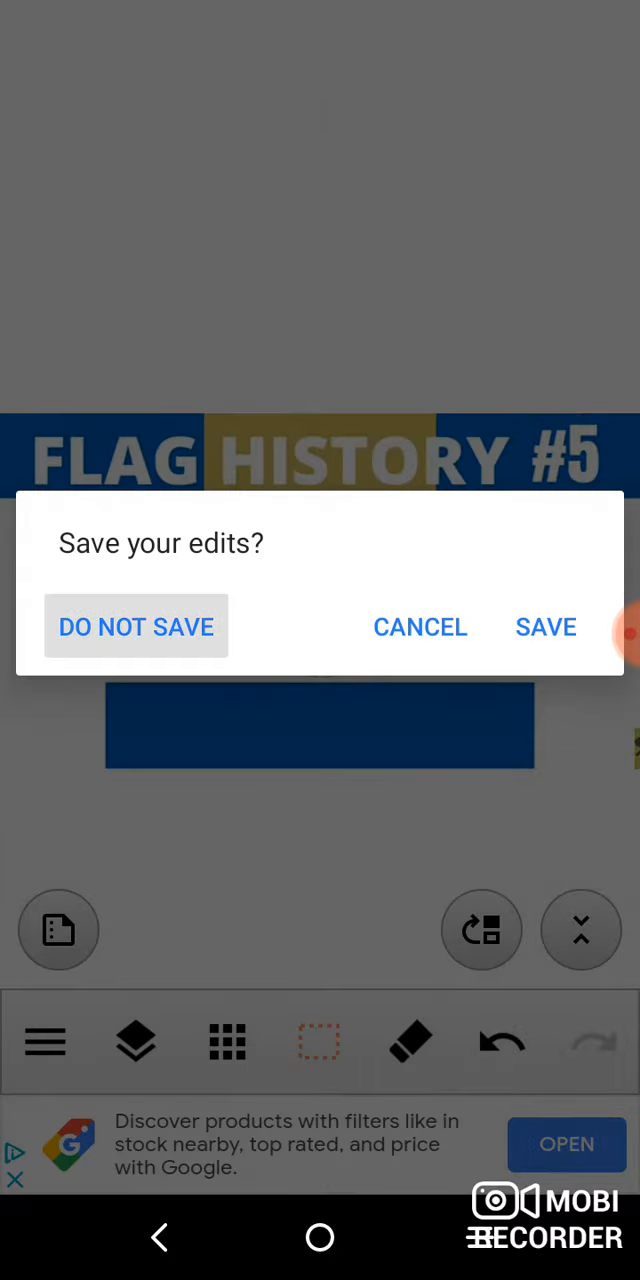
Discard edits to the Flag History #5 image with DO NOT SAVE
left_click(136, 626)
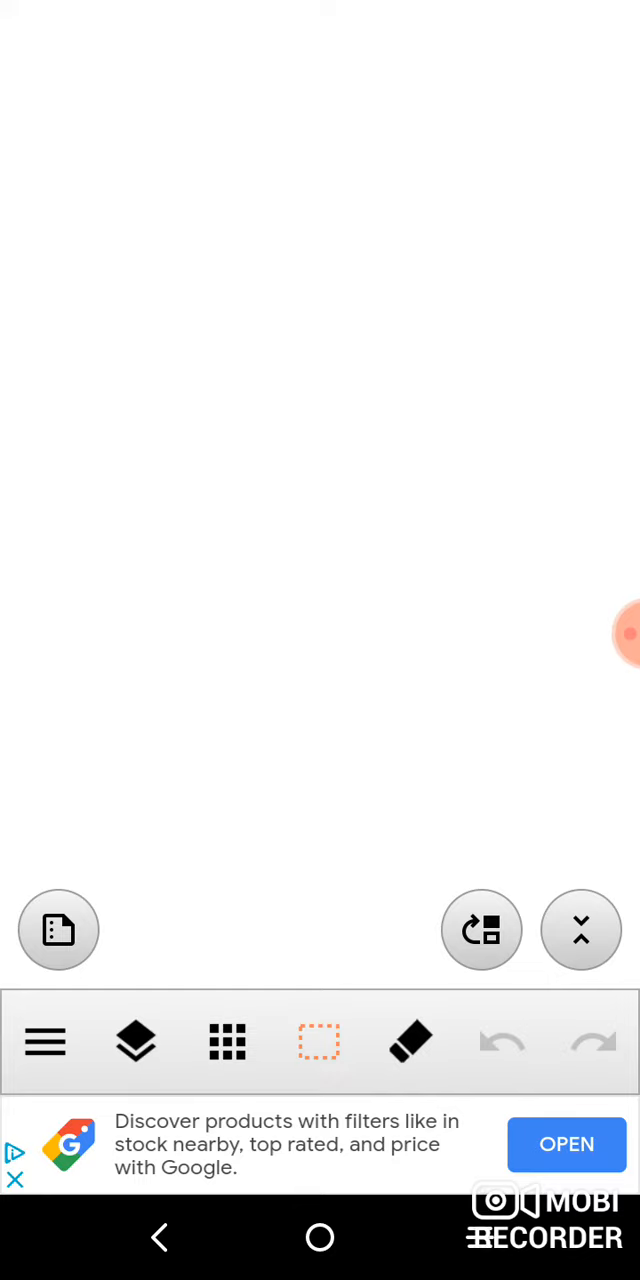